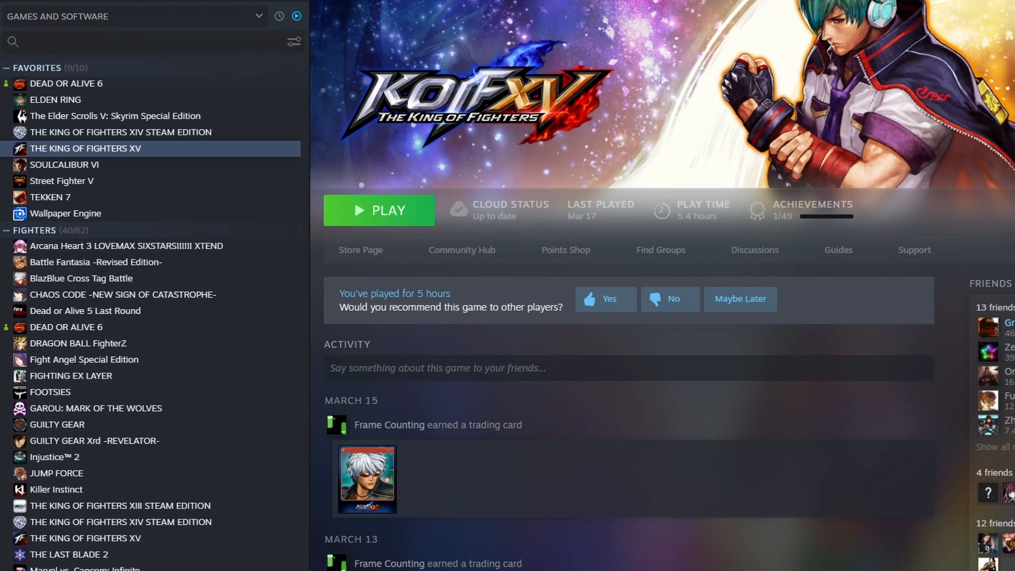
pyautogui.click(378, 209)
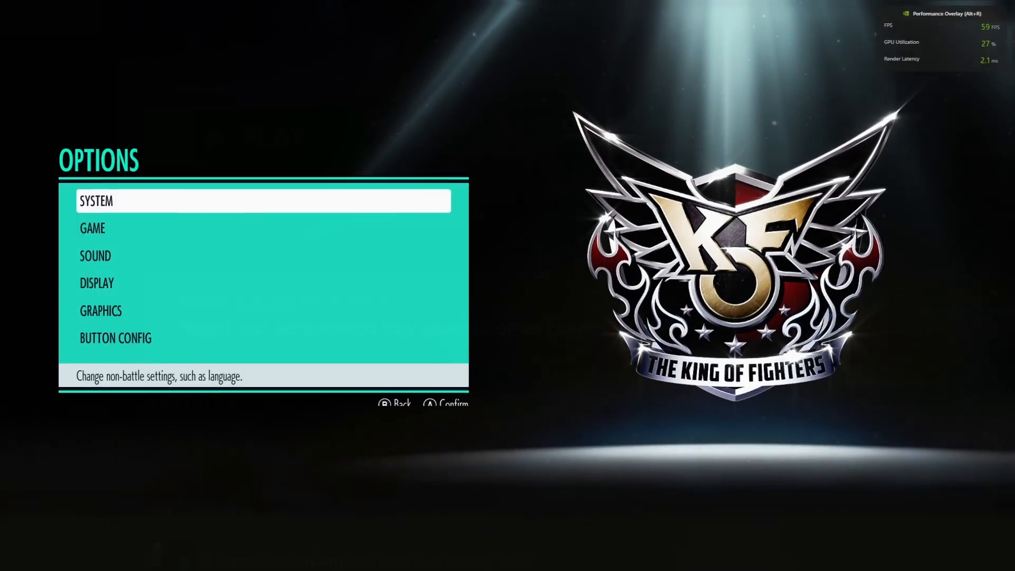
pyautogui.click(100, 310)
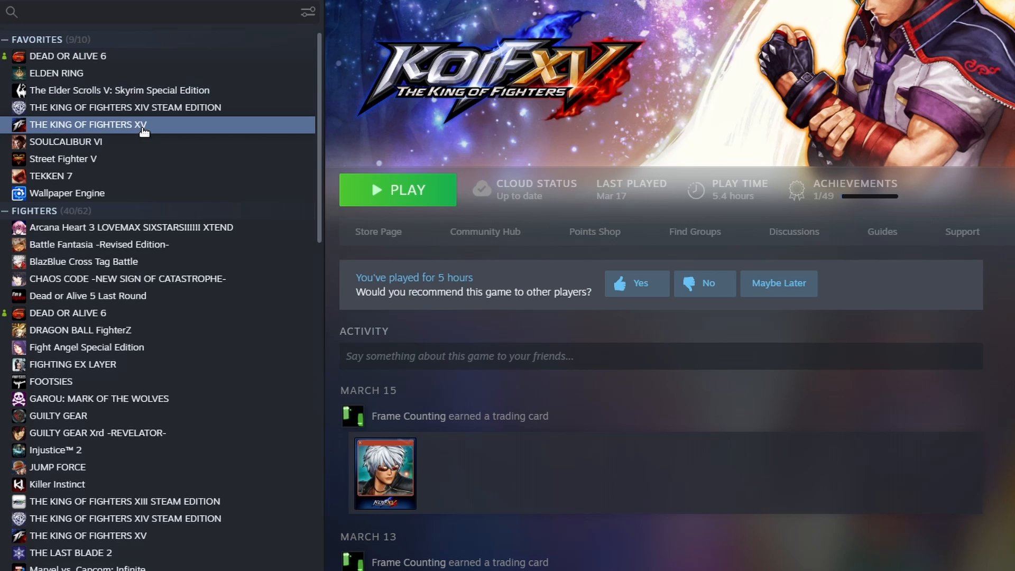
# - Reach THE KING OF FIGHTERS XV's General properties and focus the Launch Options field showing -dx12
pyautogui.rightClick(87, 125)
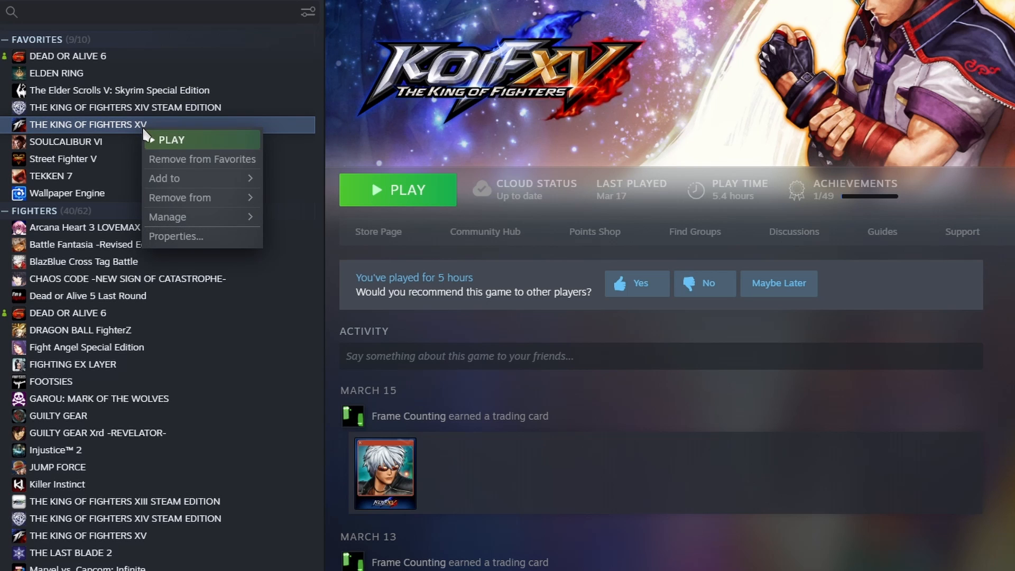
pyautogui.click(177, 235)
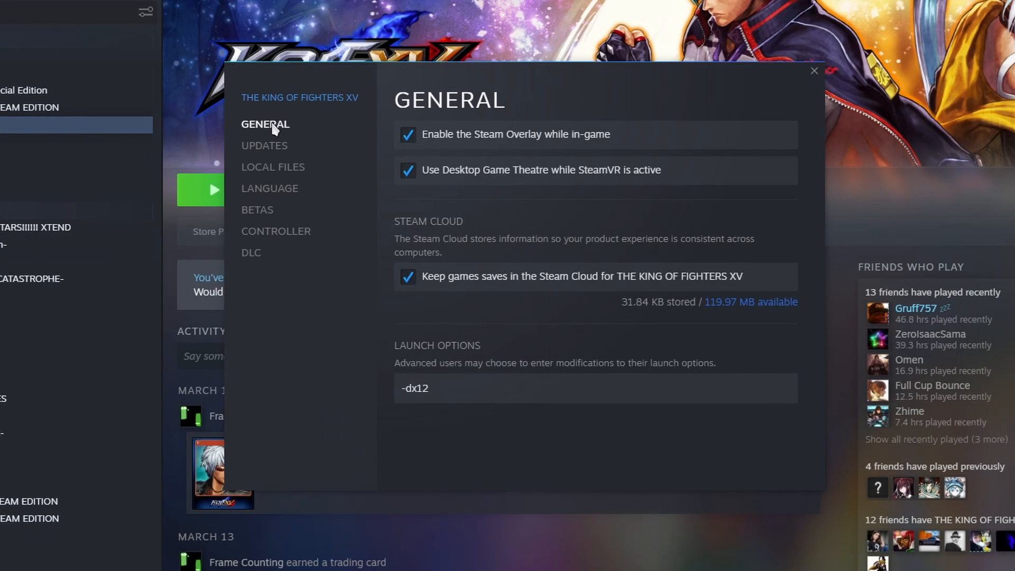
pyautogui.moveTo(435, 358)
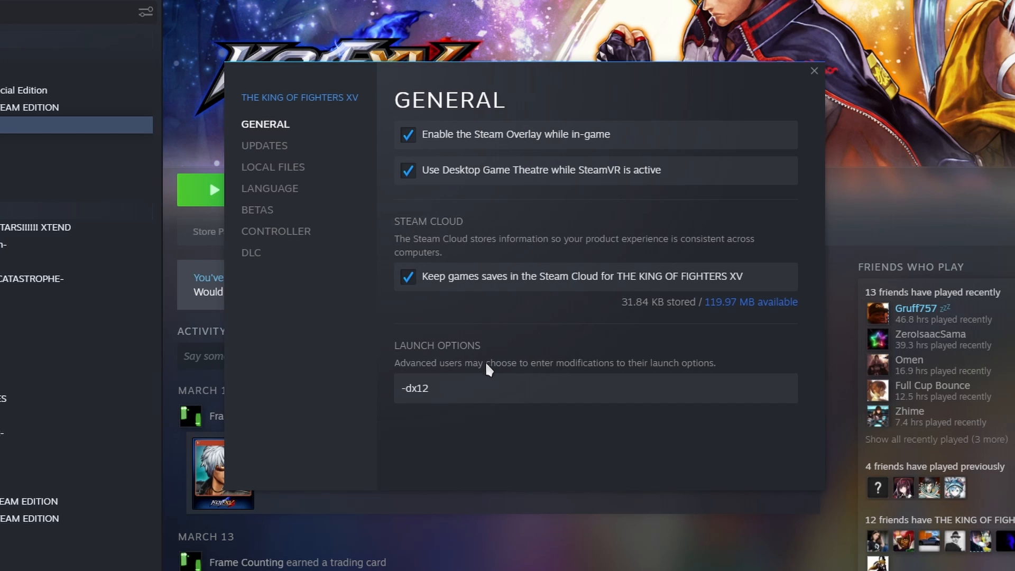
pyautogui.click(427, 387)
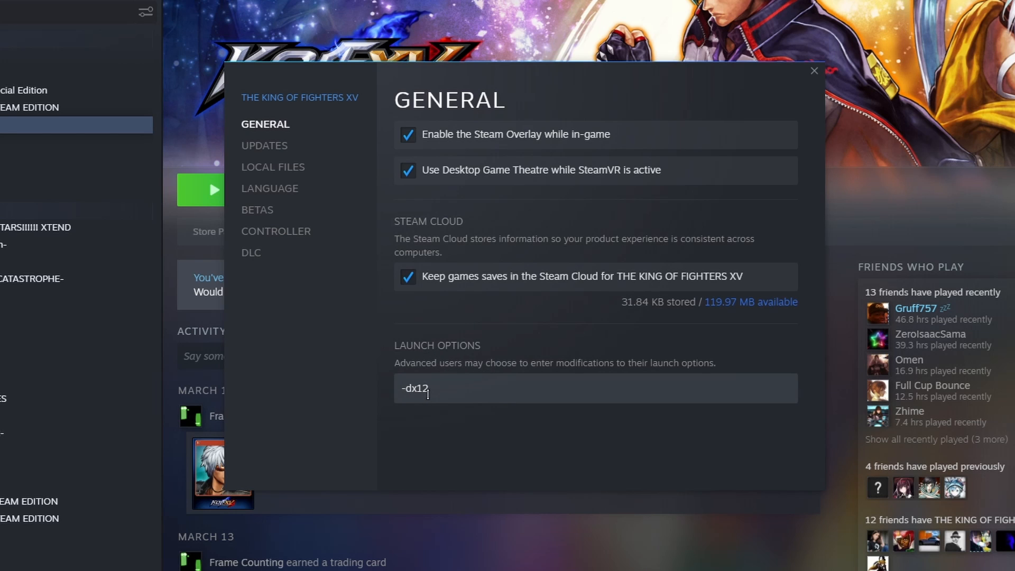